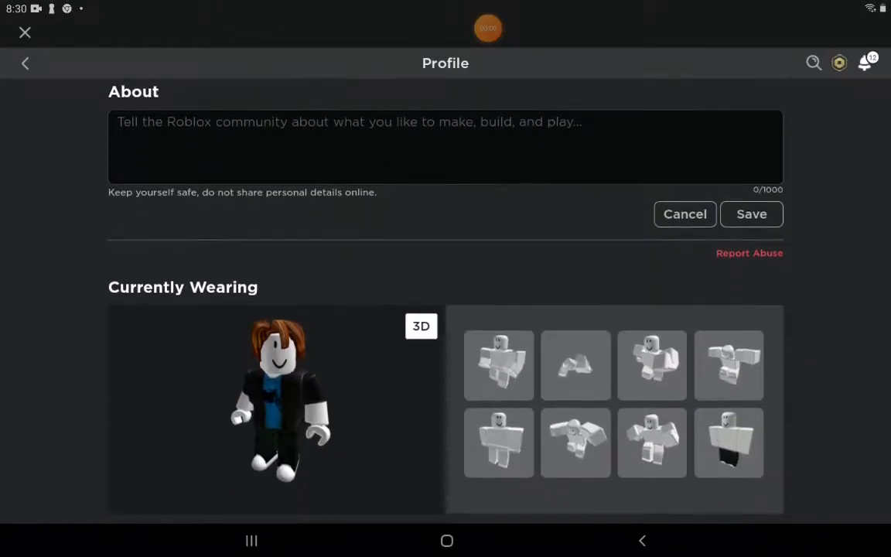
Leave the Roblox profile and bring up the Cloudy_skies RBLX channel's Videos list in YouTube.
scroll(down, 3)
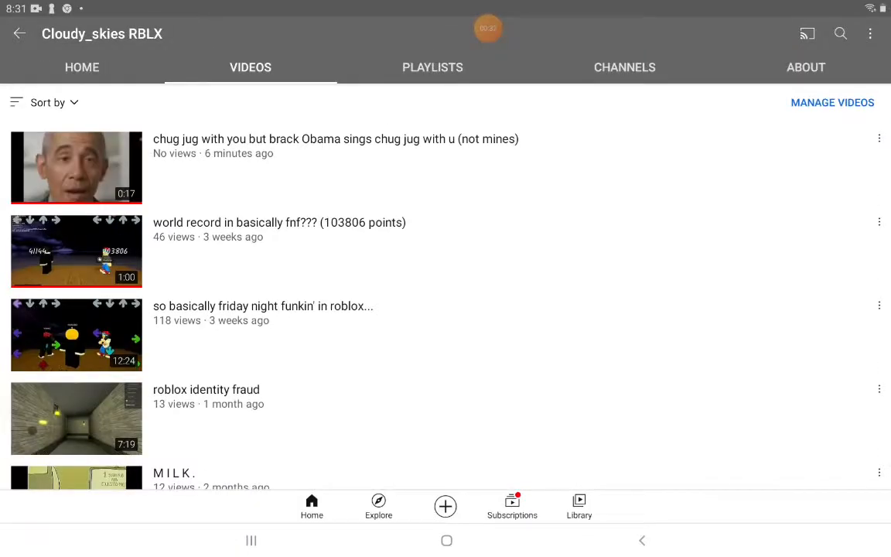
Scroll the uploads and start playing the Frostpiggy jumpscare (Roblox piggy) video.
scroll(down, 3)
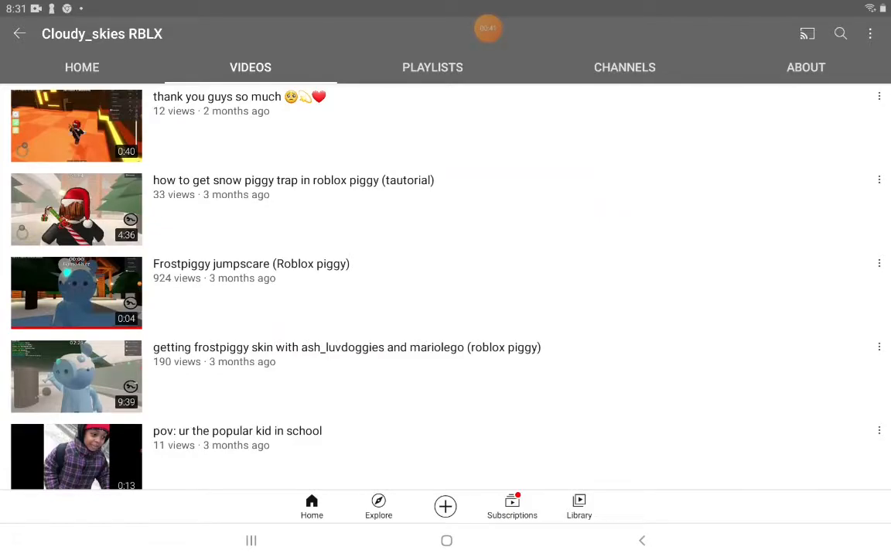
click(76, 293)
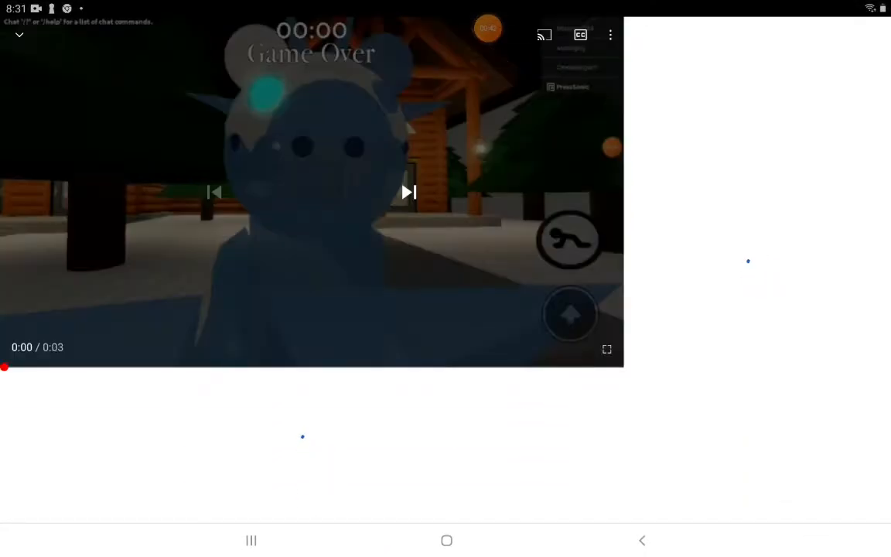
Minimize the Frostpiggy player and scroll down through the channel's older uploads.
click(312, 192)
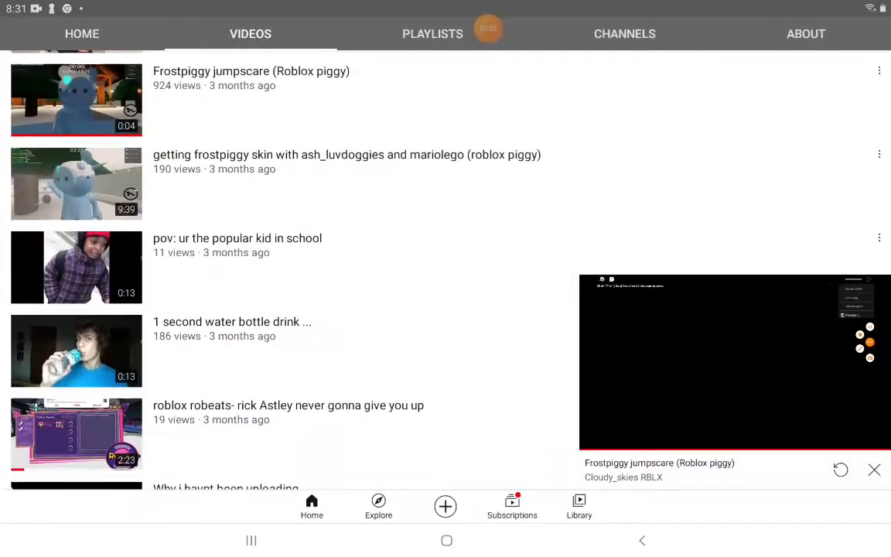
scroll(down, 3)
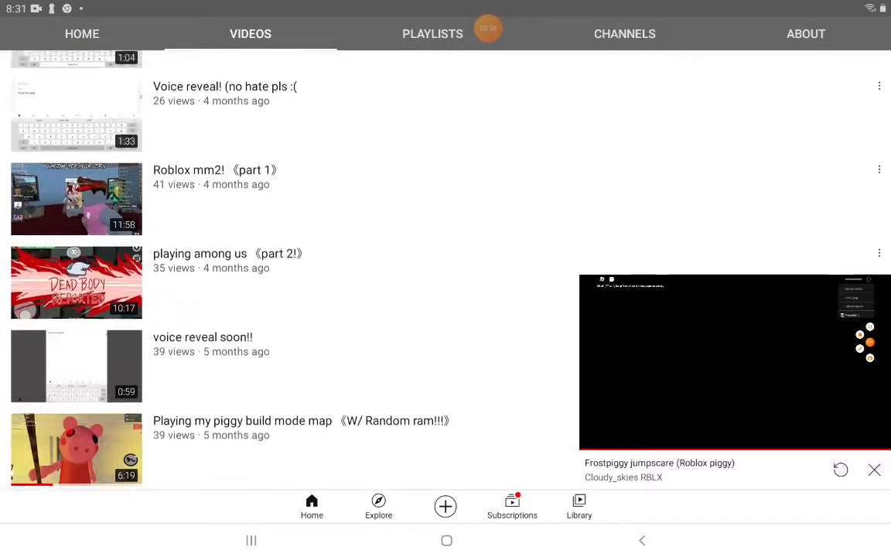
scroll(down, 3)
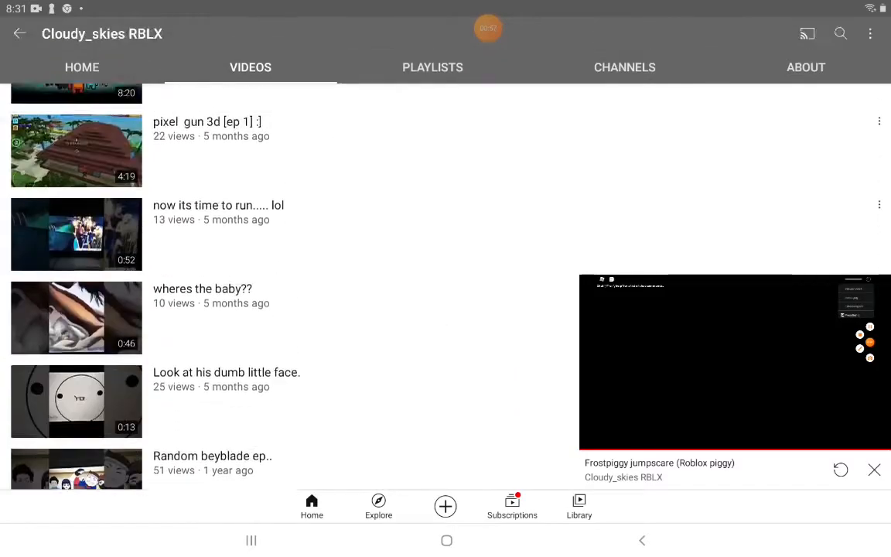
scroll(down, 3)
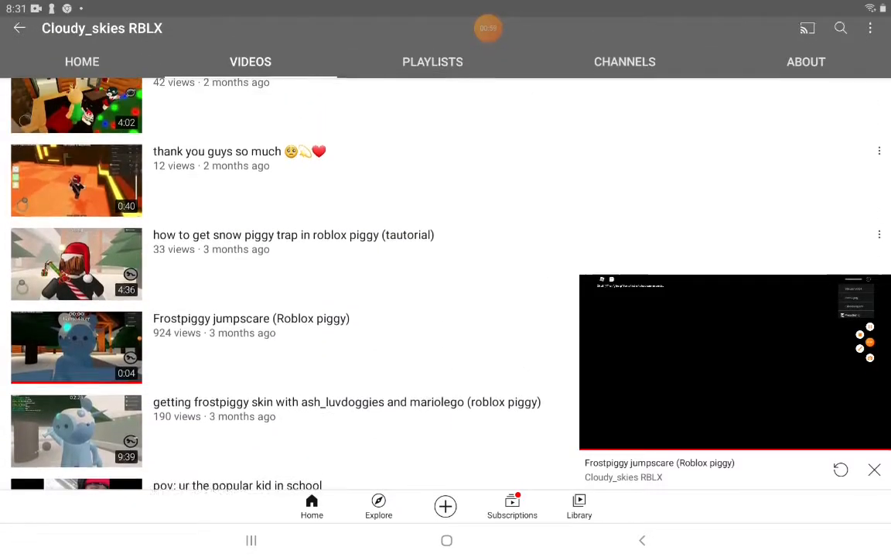
scroll(down, 3)
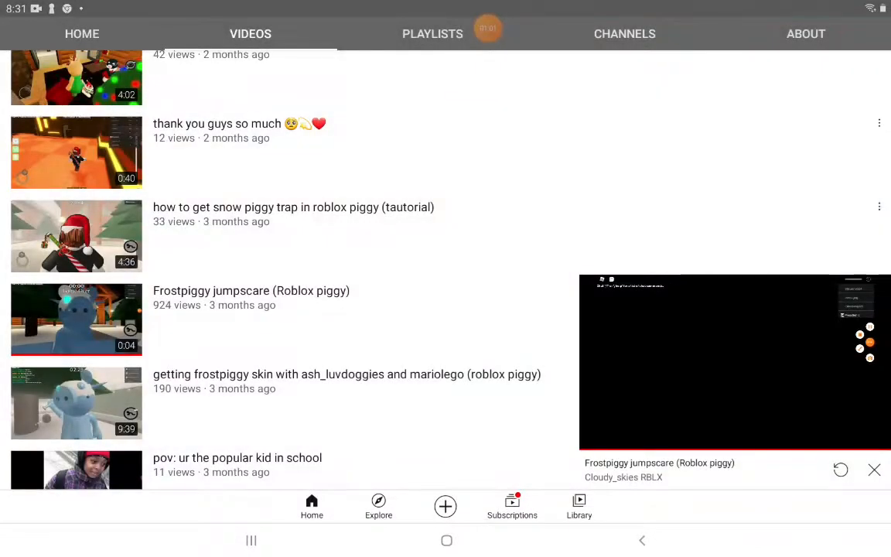
scroll(down, 3)
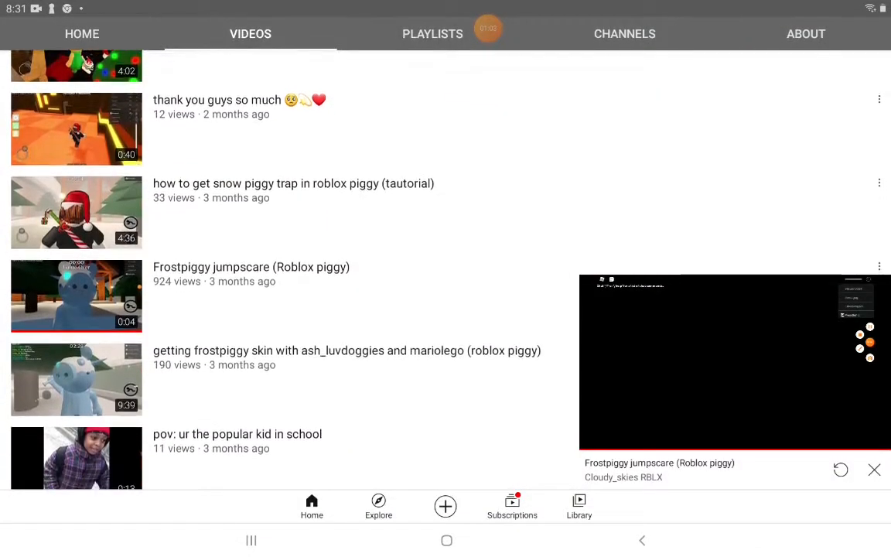
scroll(down, 3)
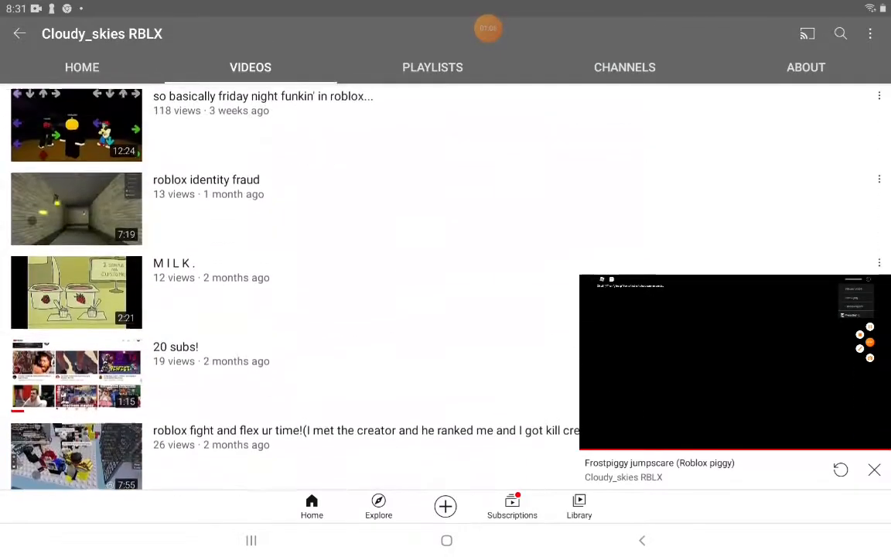
Scroll further to the oldest uploads and play the Playing my piggy build mode map video.
scroll(down, 3)
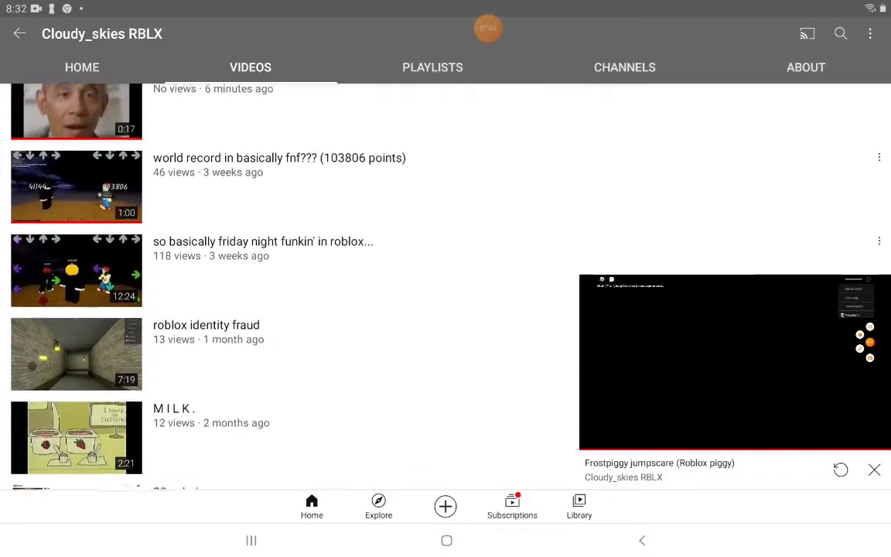
scroll(down, 3)
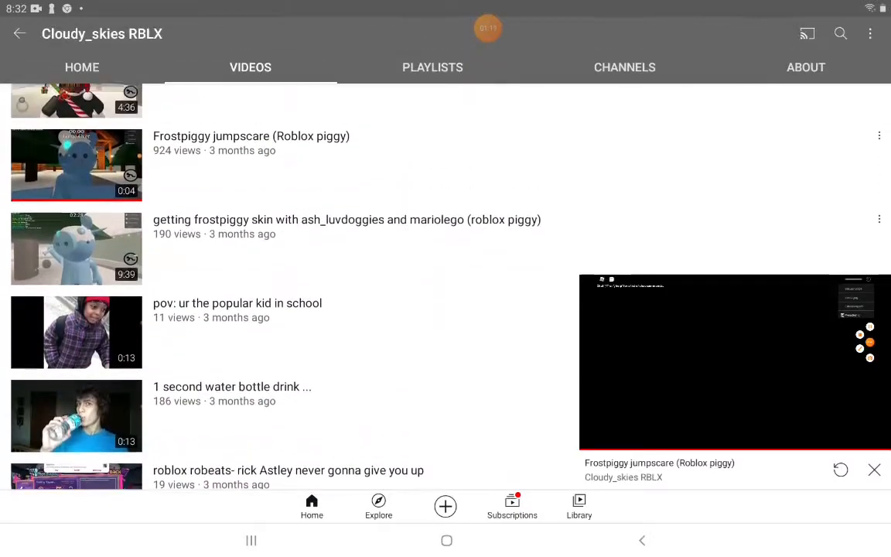
scroll(down, 3)
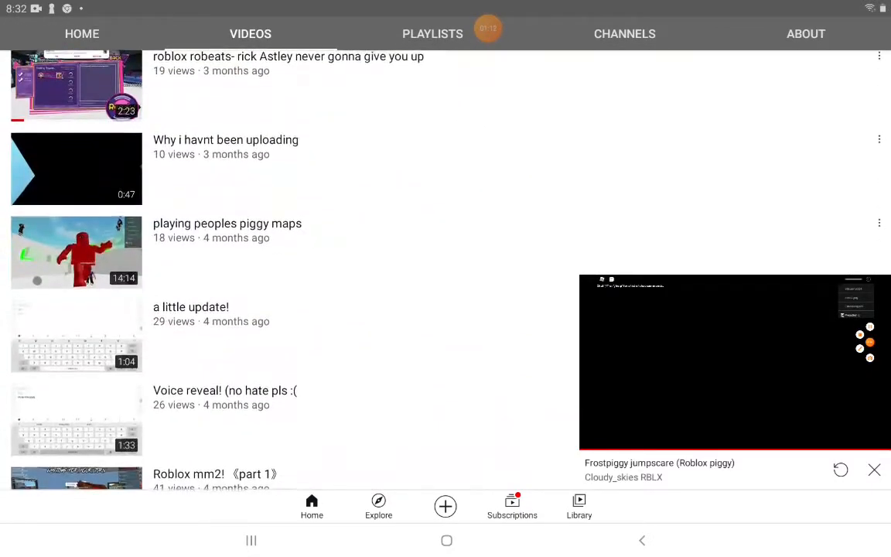
scroll(down, 3)
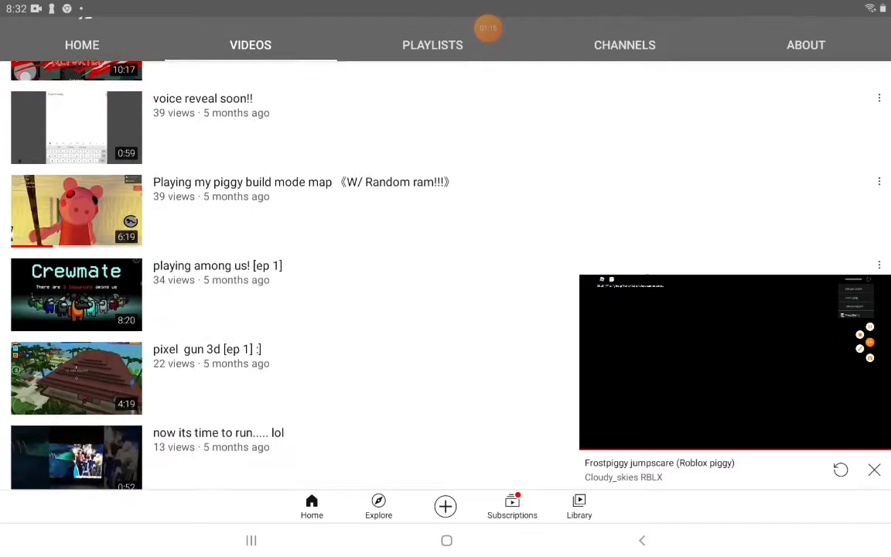
click(734, 362)
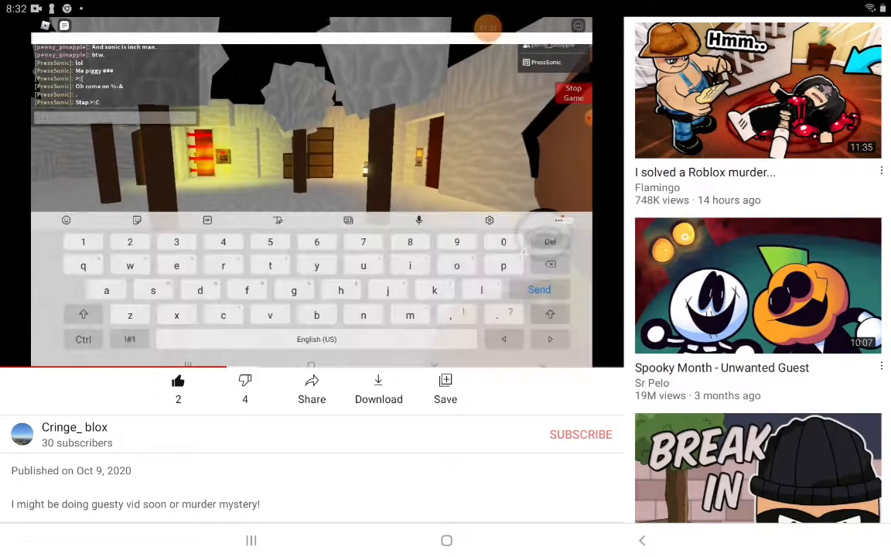
Watch the piggy build mode map video, then minimize it back over the uploads list.
text(move u stupid po)
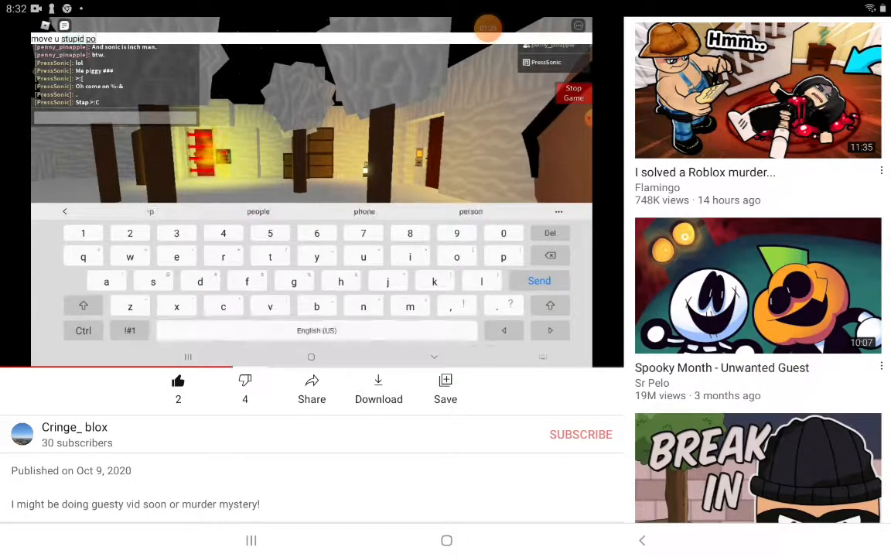
click(129, 330)
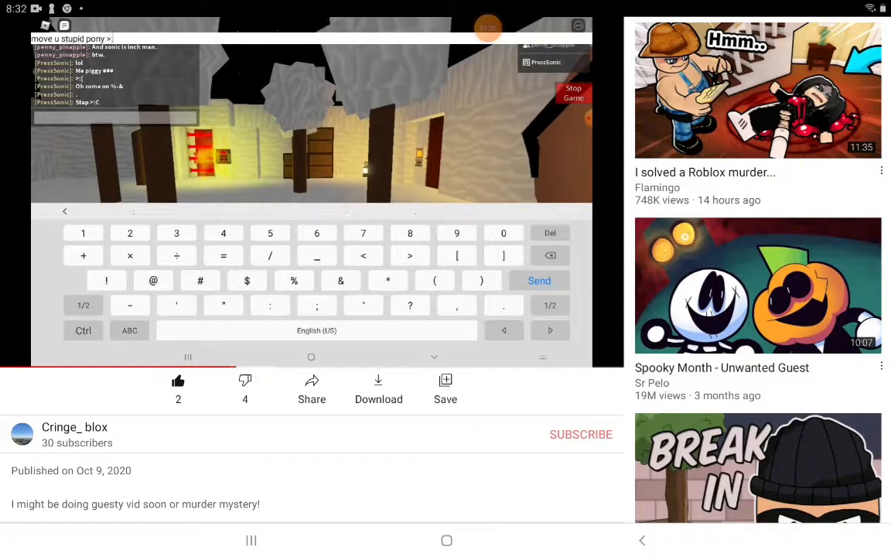
click(539, 280)
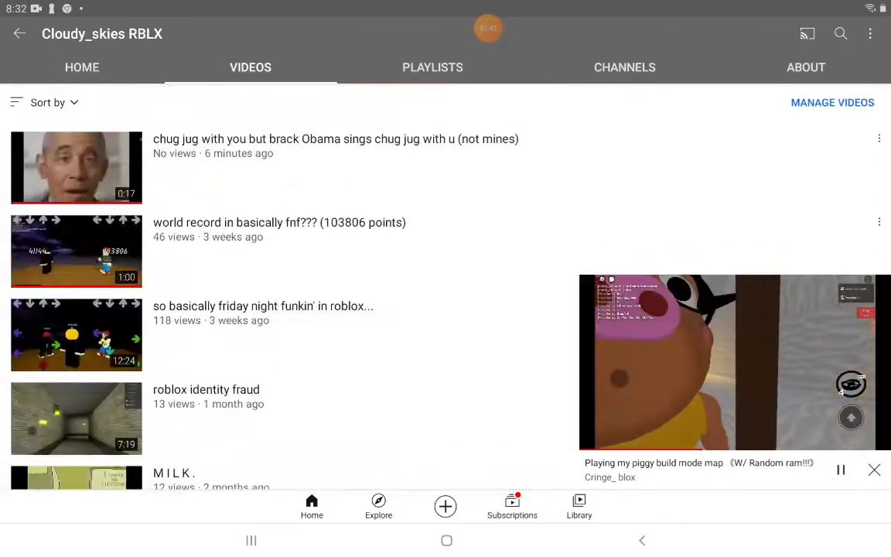
Dismiss the mini player and scroll down to the Playing my piggy build mode map upload.
scroll(down, 3)
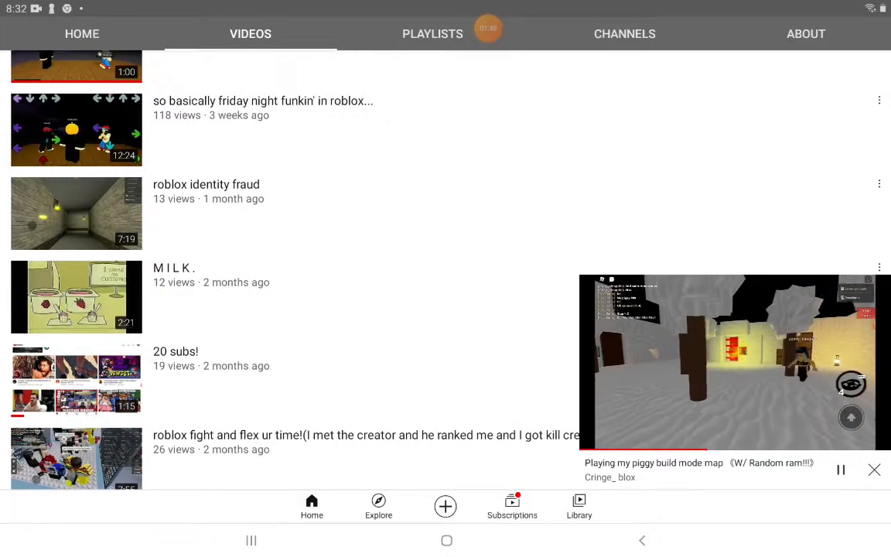
scroll(down, 3)
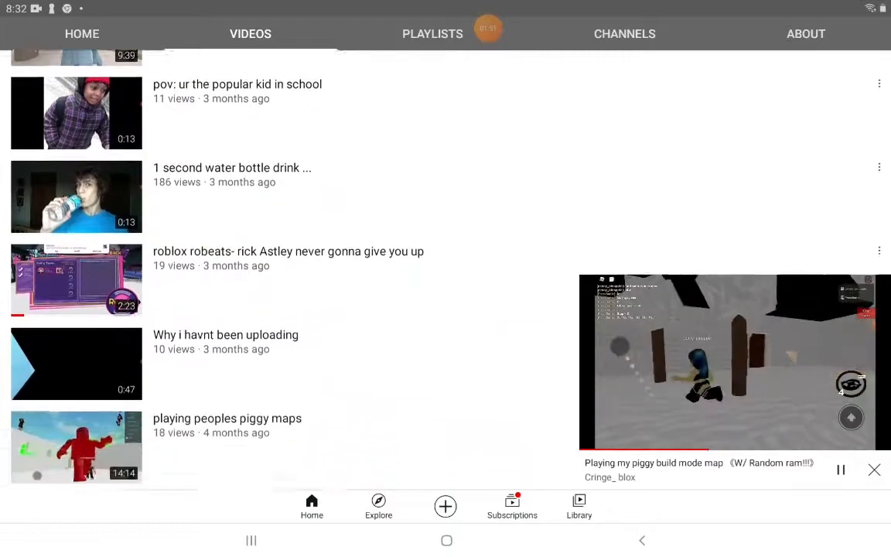
scroll(down, 3)
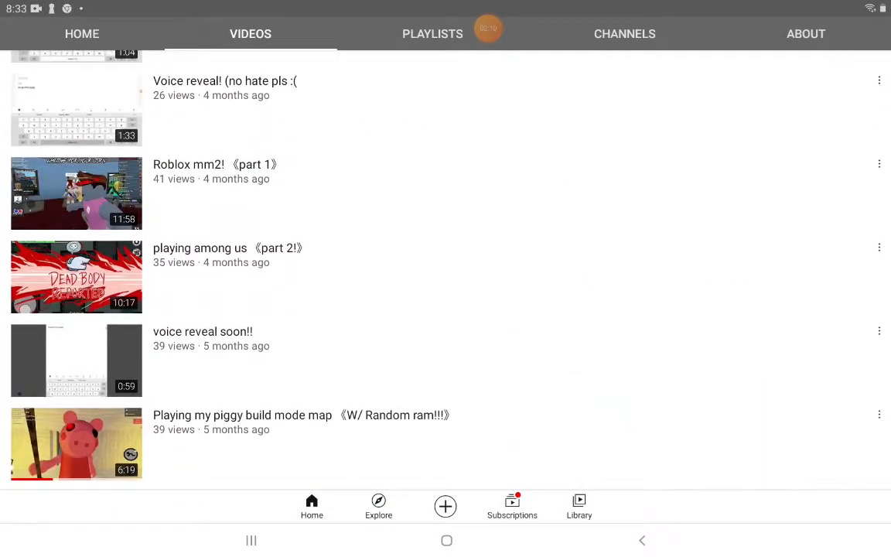
Scroll back up to the newest uploads, from the fnf world record clip to '20 subs!'.
scroll(down, 3)
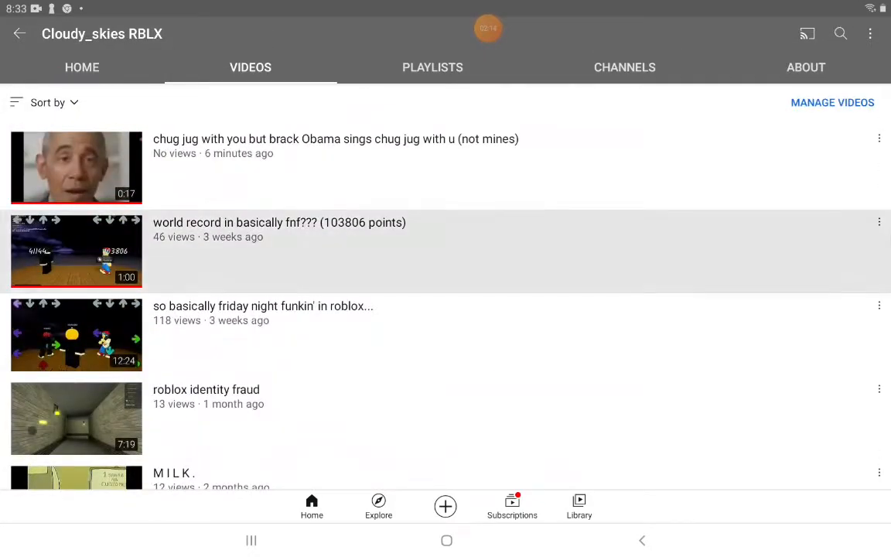
scroll(down, 3)
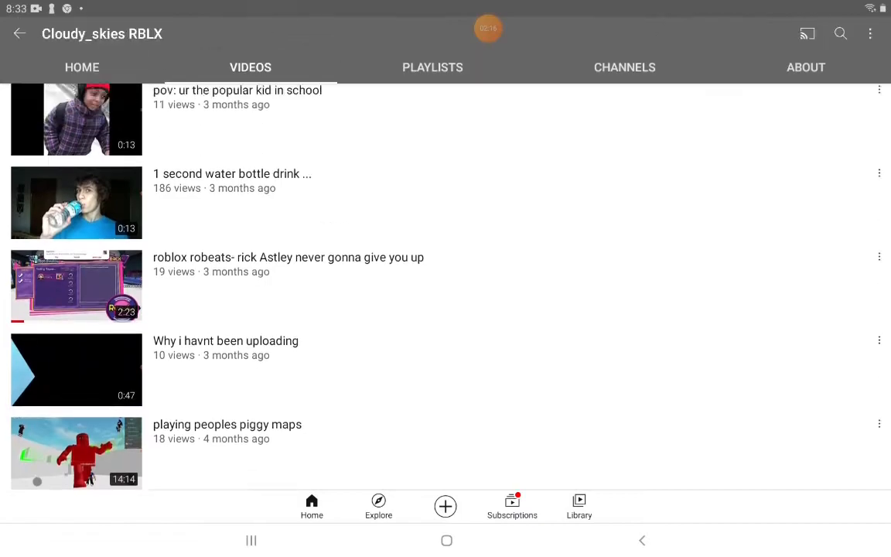
scroll(down, 3)
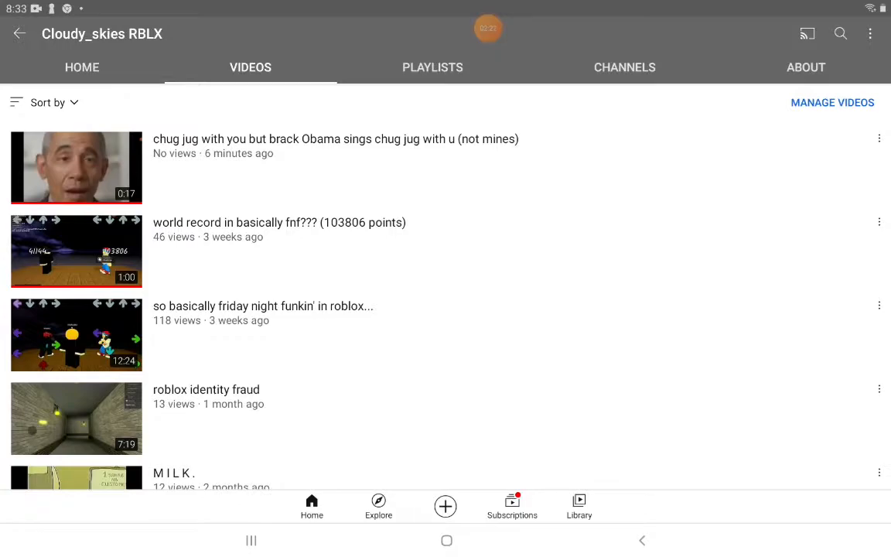
scroll(down, 3)
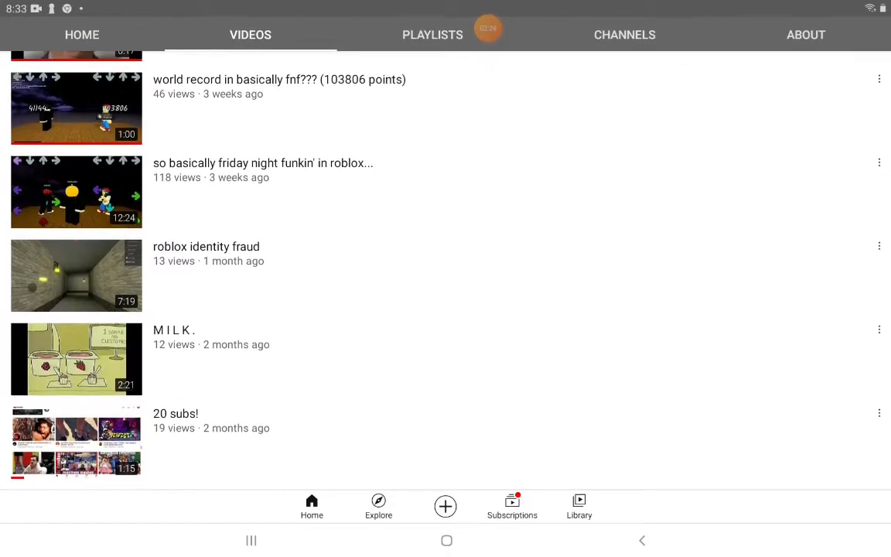